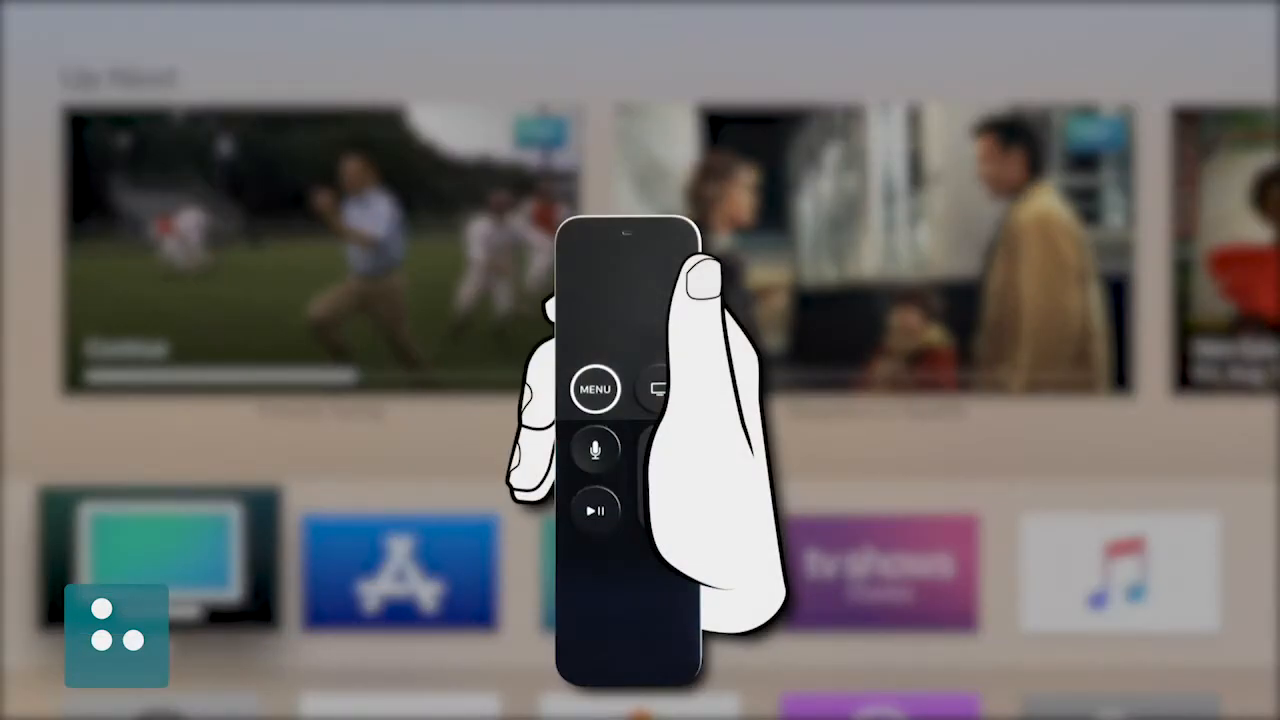
Swipe left past Music, then down to focus the Settings tile in the next row.
{"action": "scroll", "scroll_direction": "left", "scroll_amount": 3}
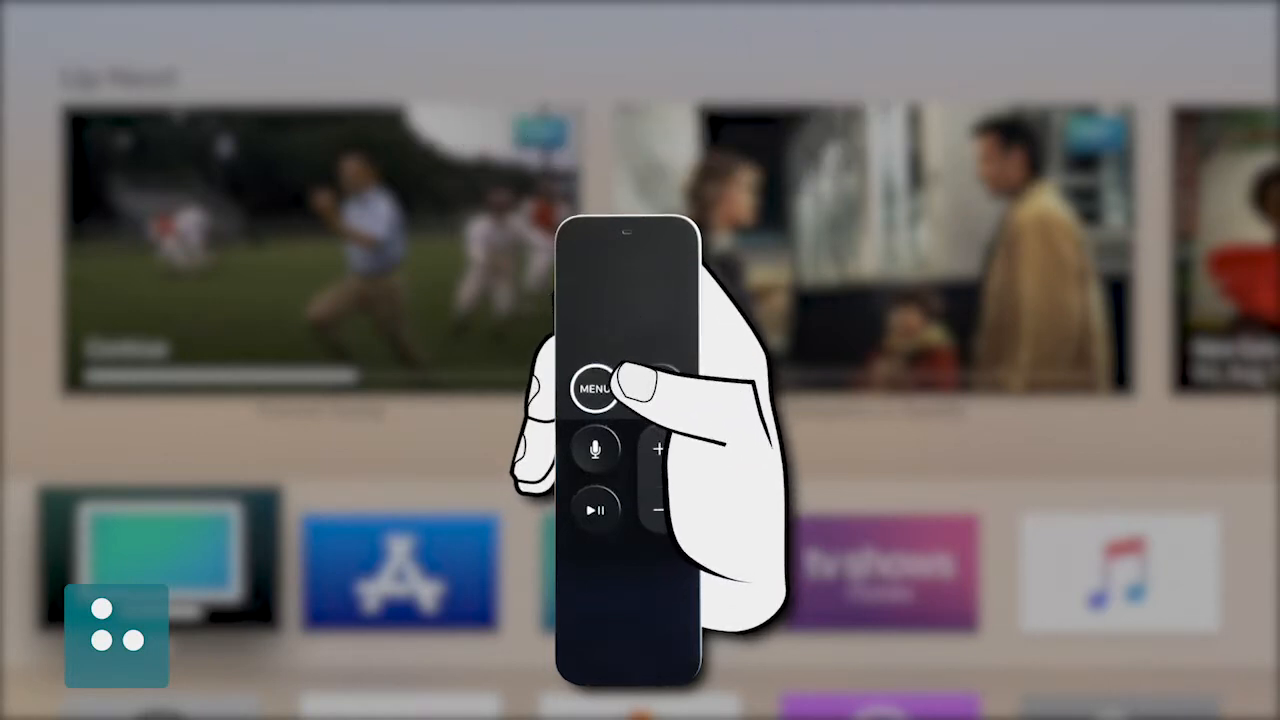
{"action": "scroll", "scroll_direction": "down", "scroll_amount": 3}
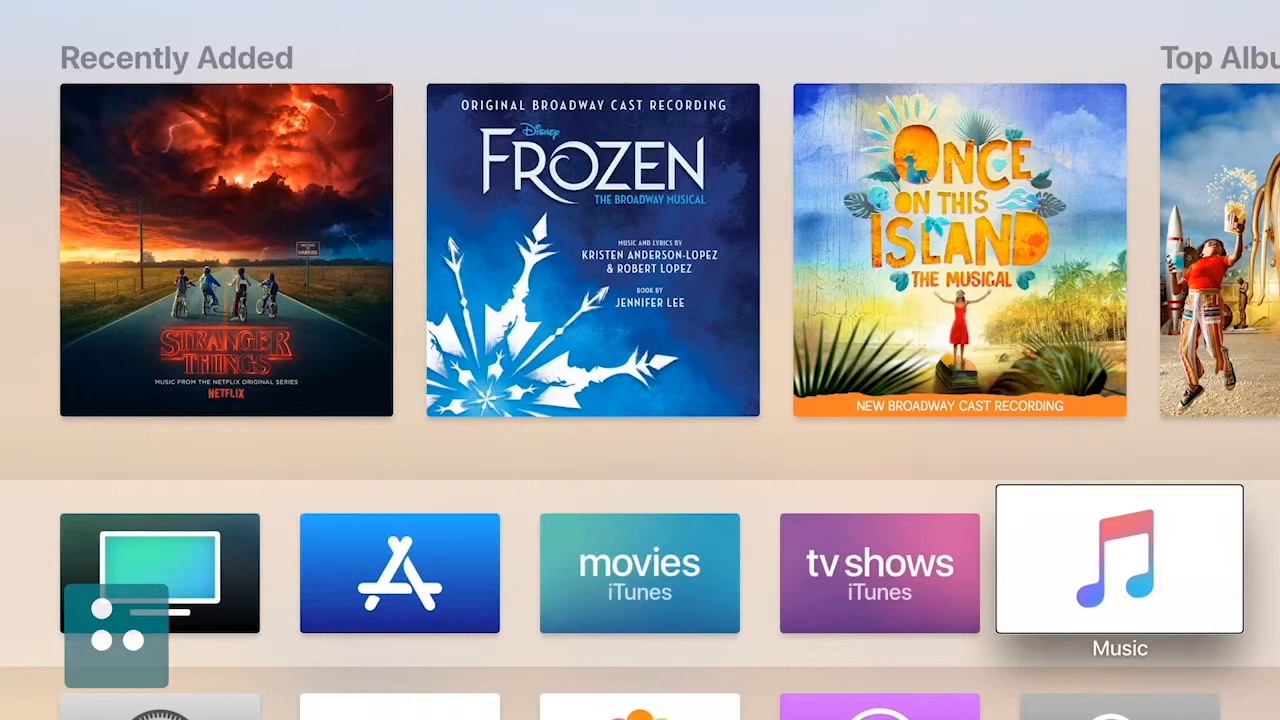
{"action": "scroll", "scroll_direction": "down", "scroll_amount": 3}
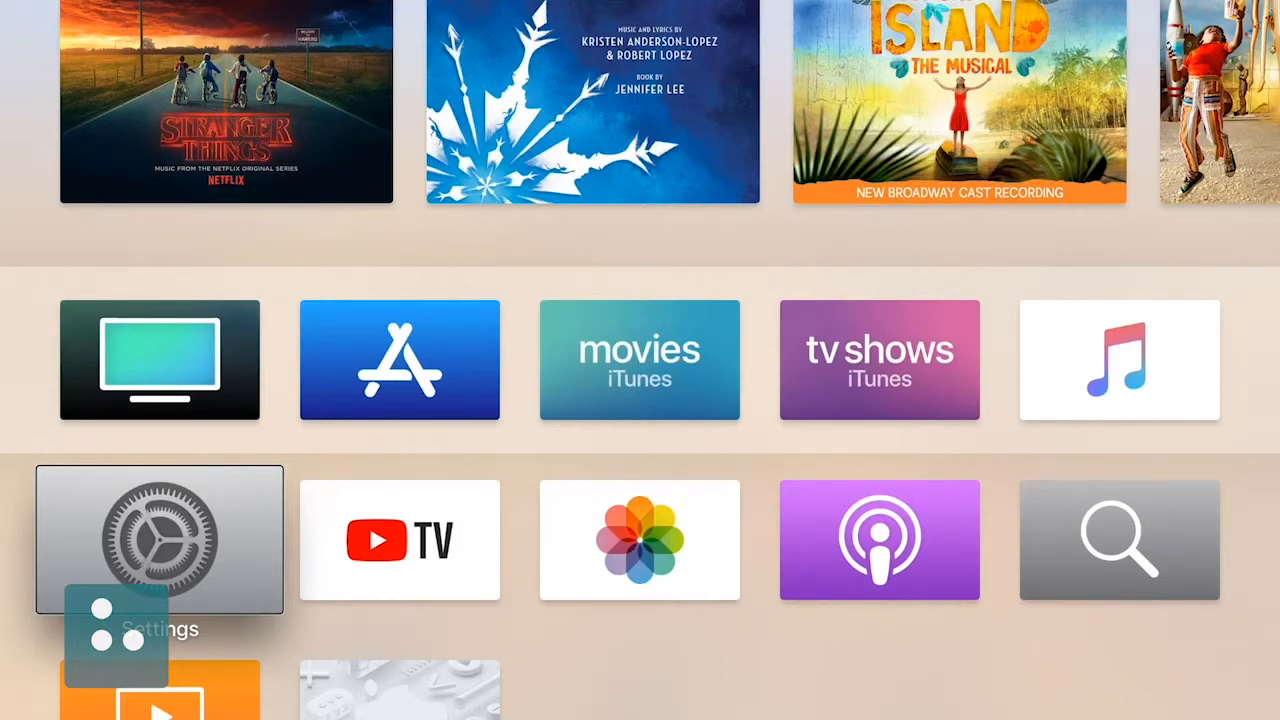
Launch Settings from its focused home-screen tile, showing Video and Audio highlighted.
{"action": "left_click", "coordinate": [159, 539]}
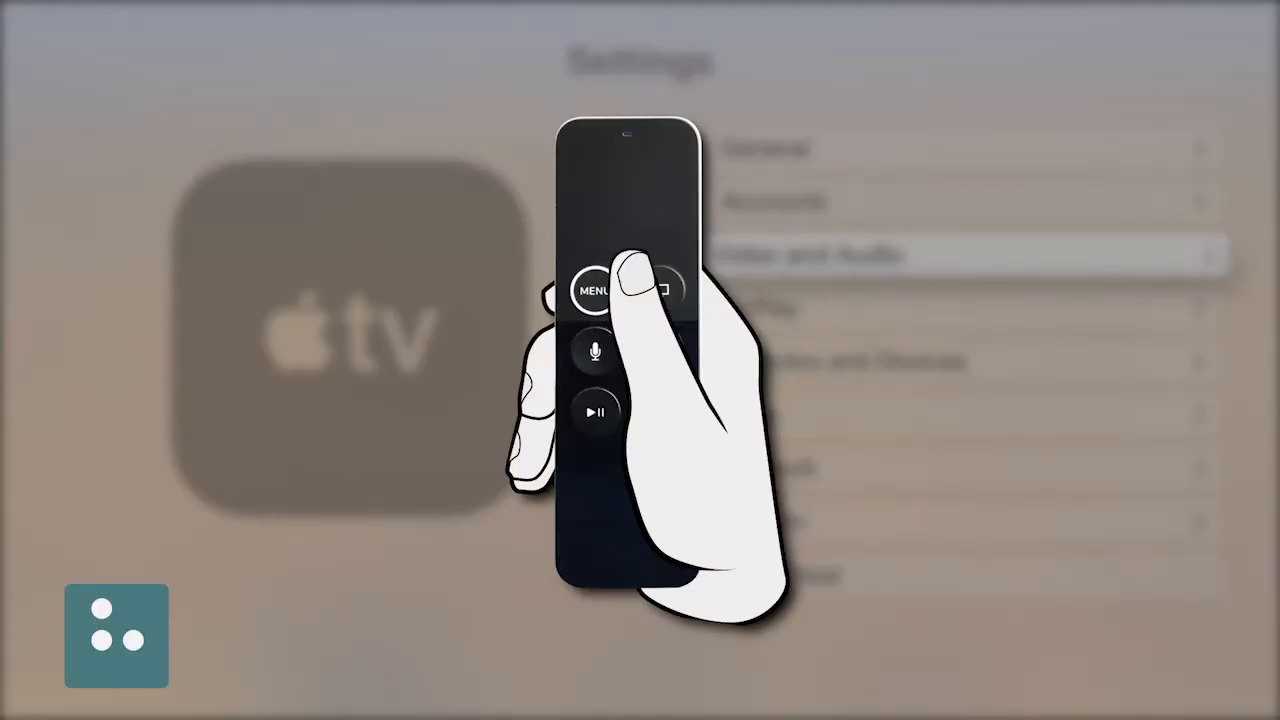
Exit Settings with the Menu button, landing on the home screen with Settings focused.
{"action": "left_click", "coordinate": [593, 291]}
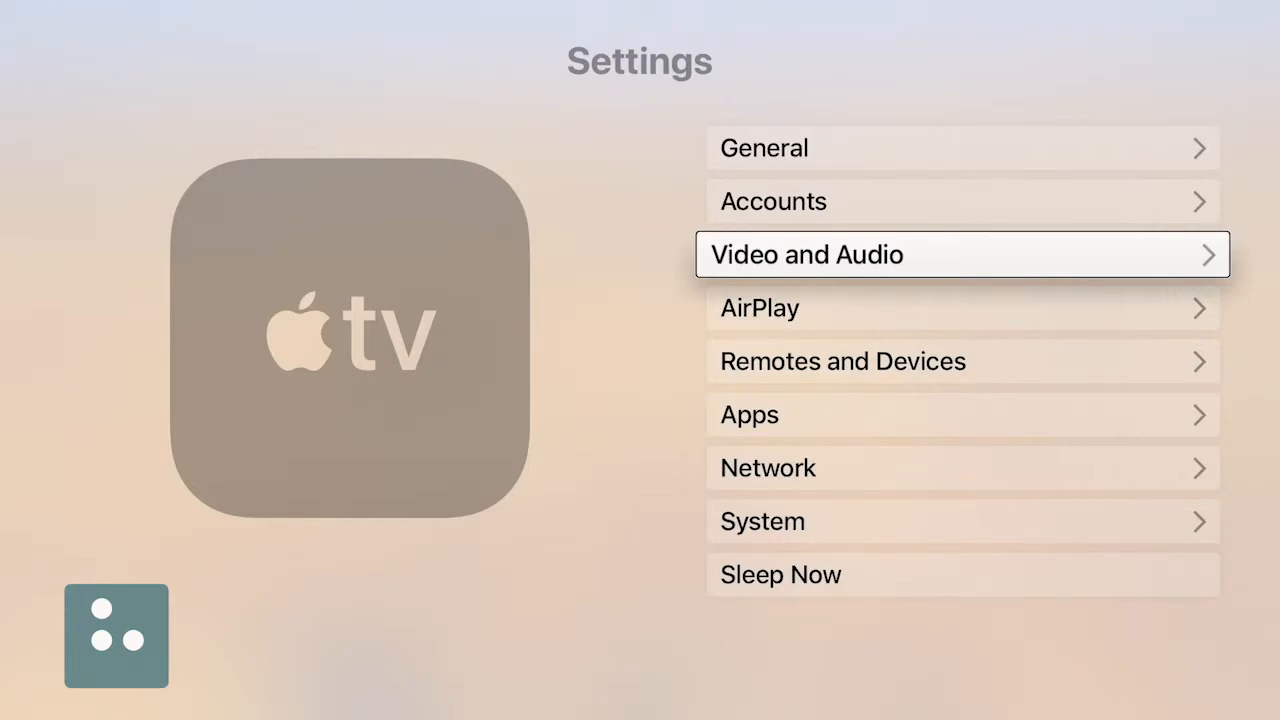
{"action": "key", "text": "menu"}
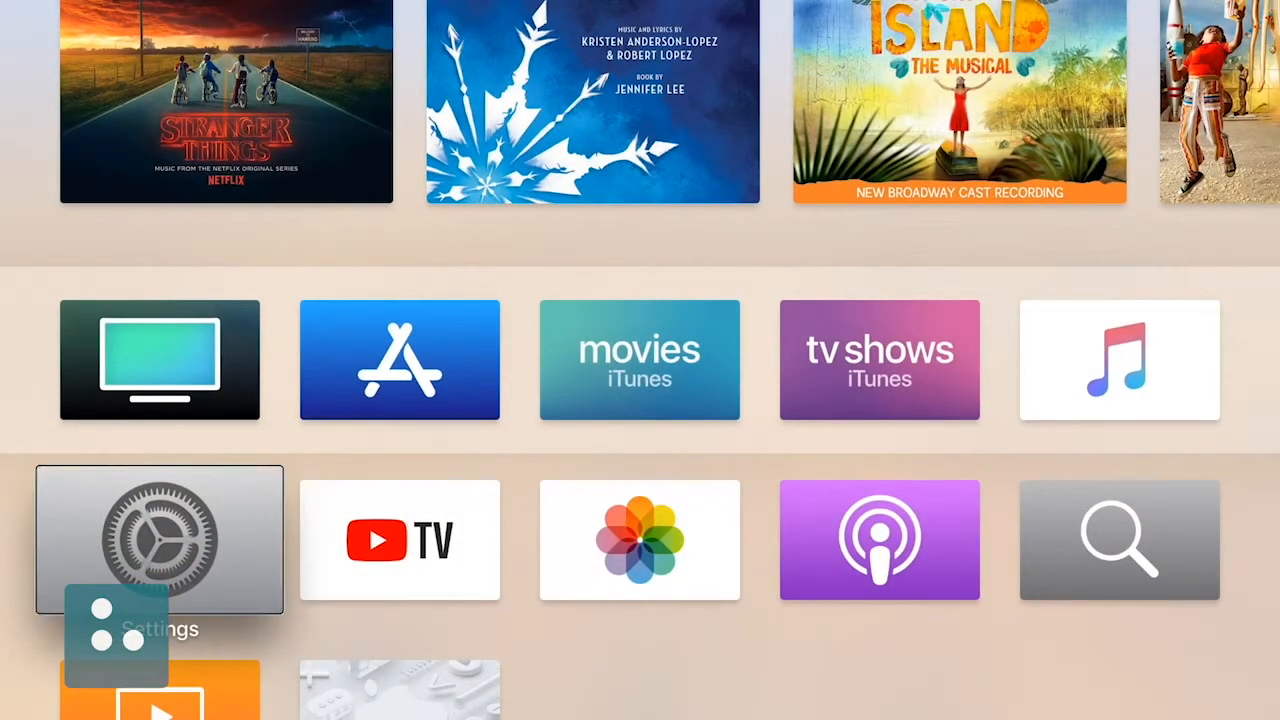